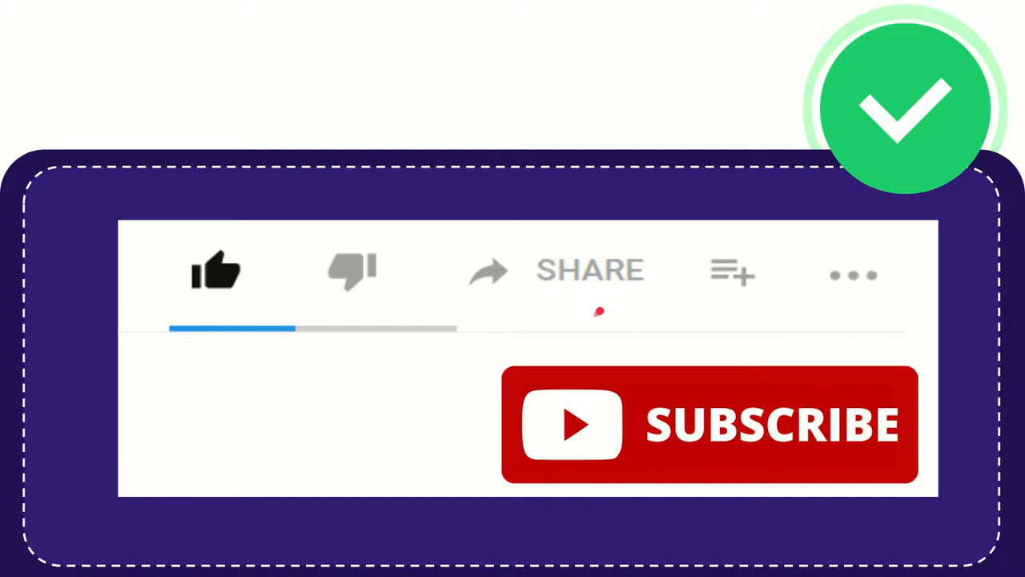
pyautogui.moveTo(612, 336)
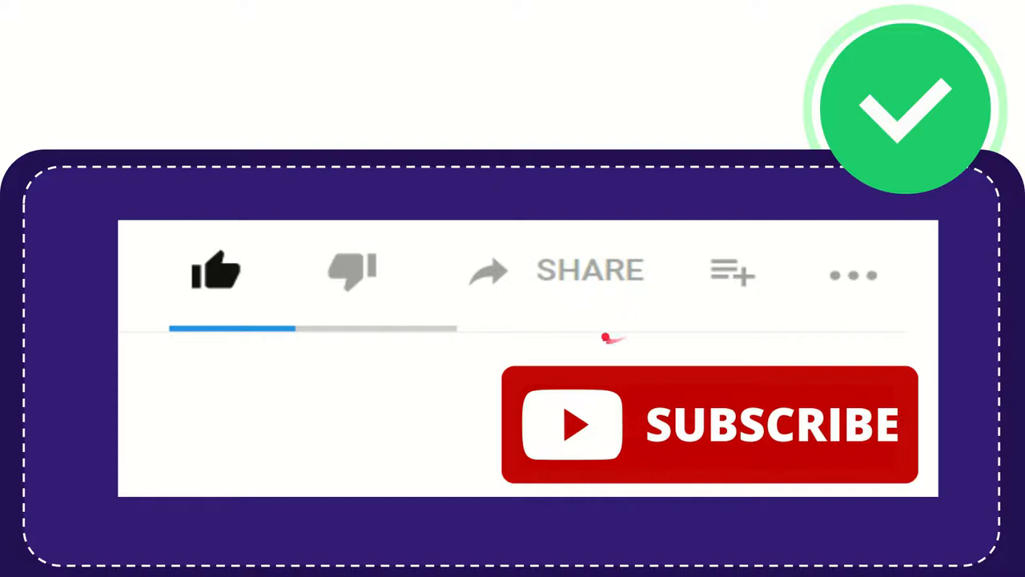